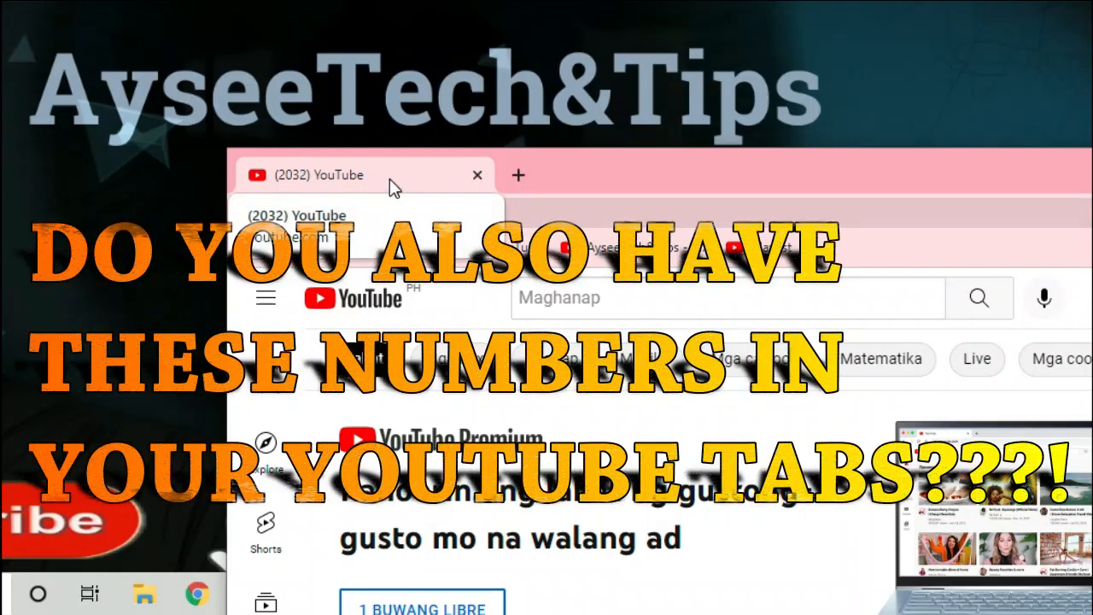
Switch Chrome to another profile from the Other profiles list in the avatar menu.
click(385, 175)
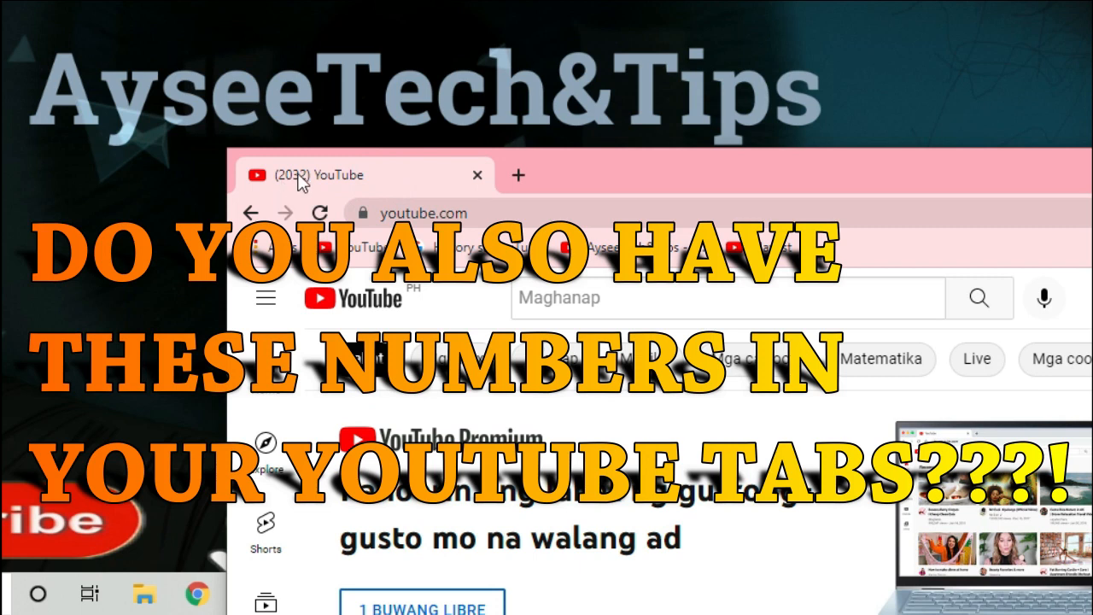
mouse_move(316, 202)
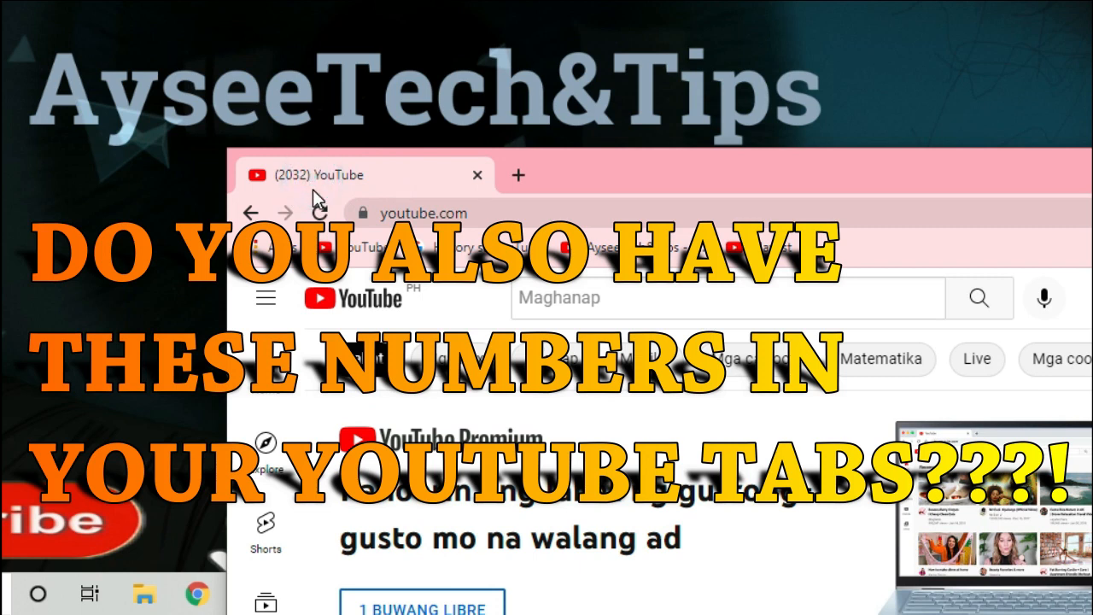
mouse_move(333, 198)
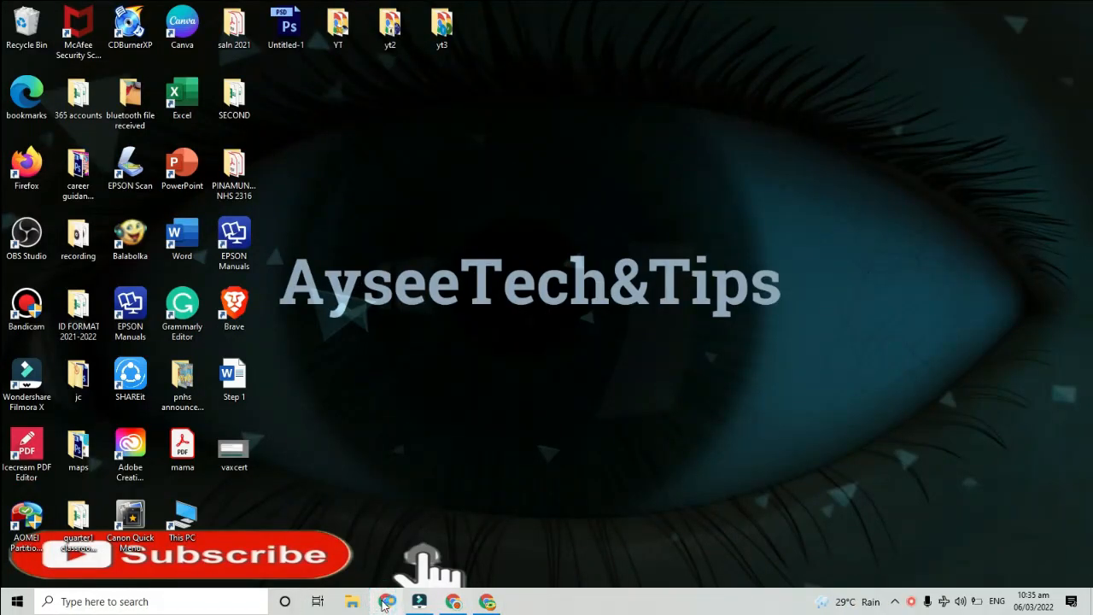
click(388, 601)
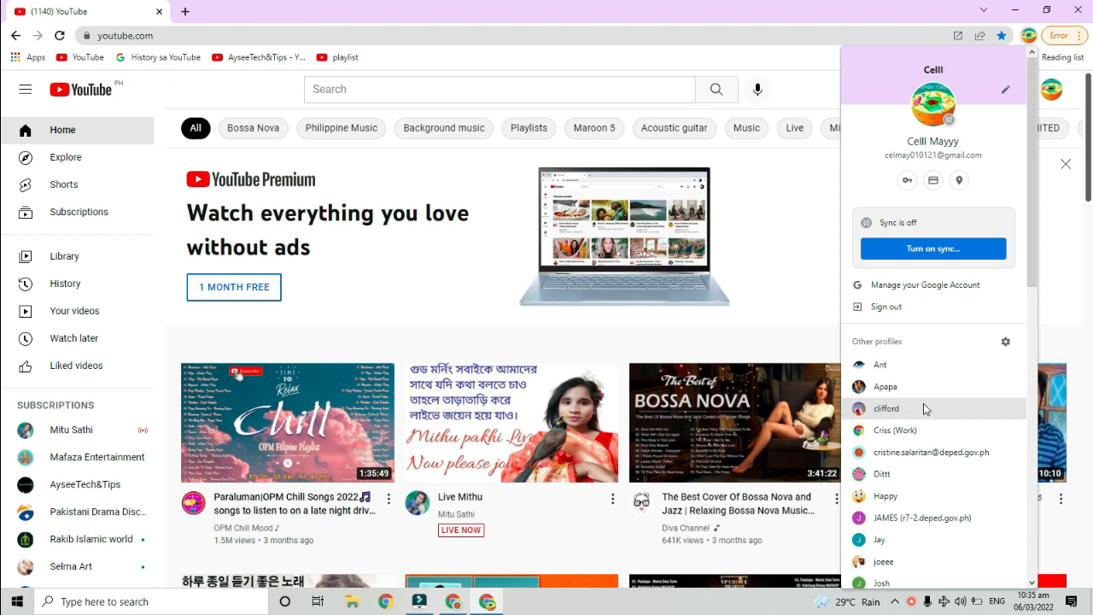
mouse_move(902, 474)
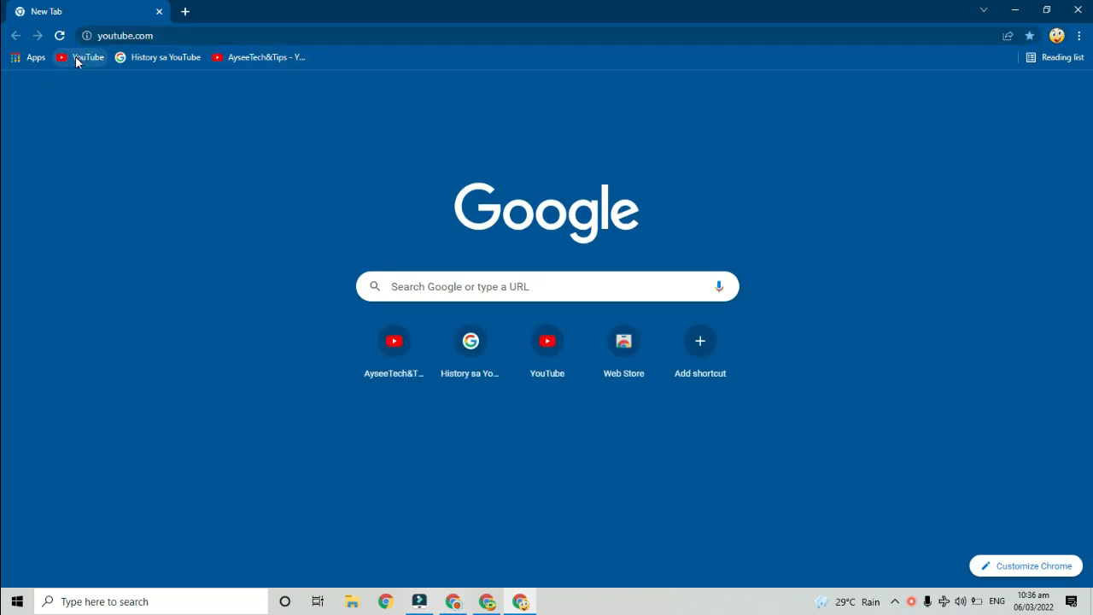
Go from the YouTube bookmark to History and the Google My Activity page.
click(89, 58)
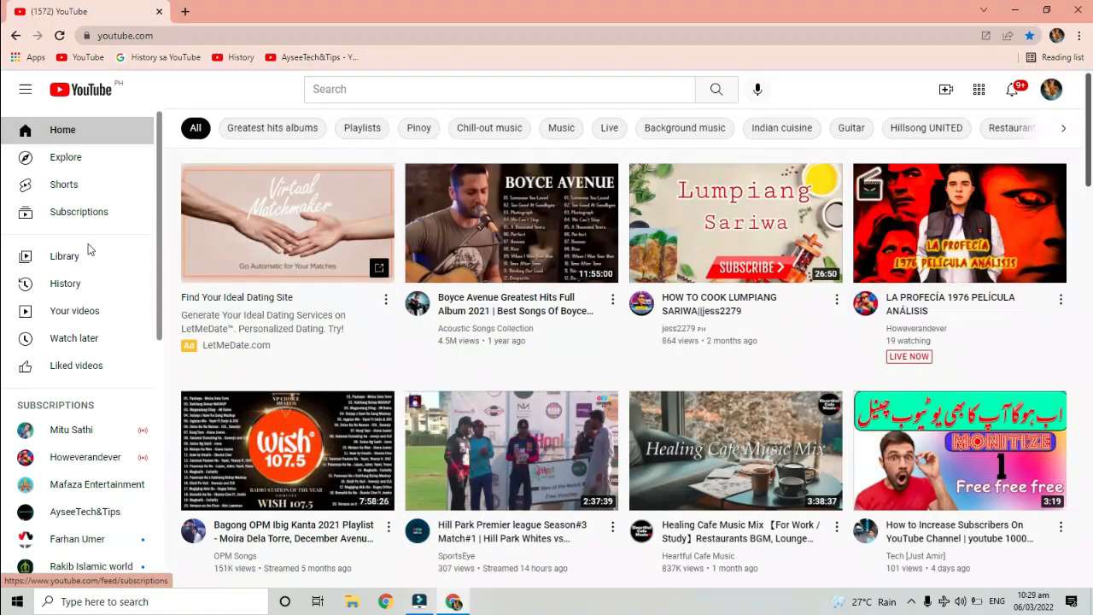
click(64, 283)
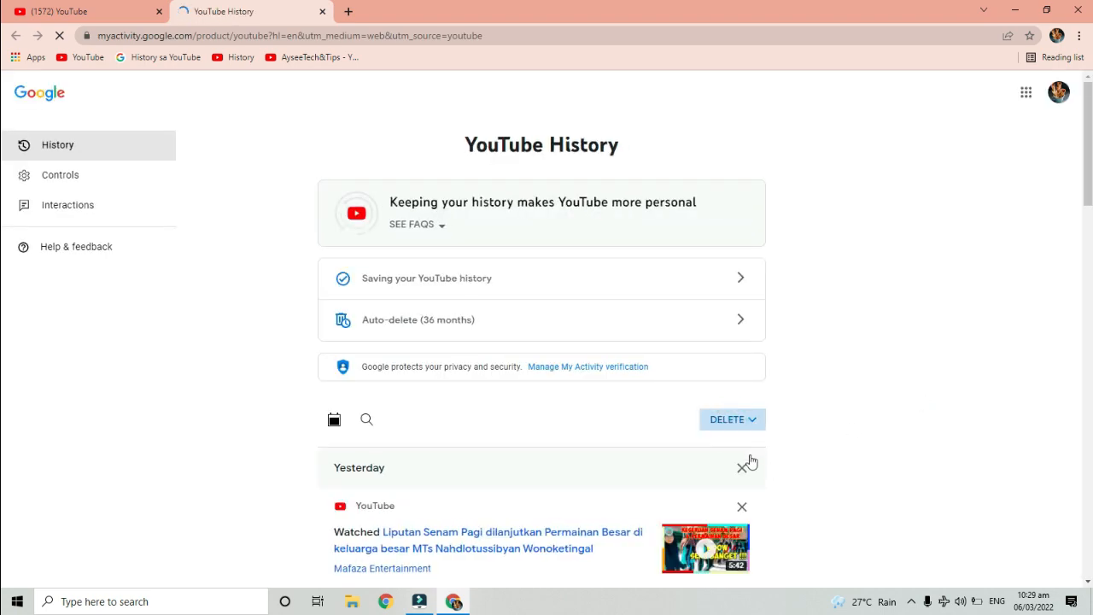
Delete all-time YouTube activity in My Activity, confirm it, and return to watch history.
click(727, 420)
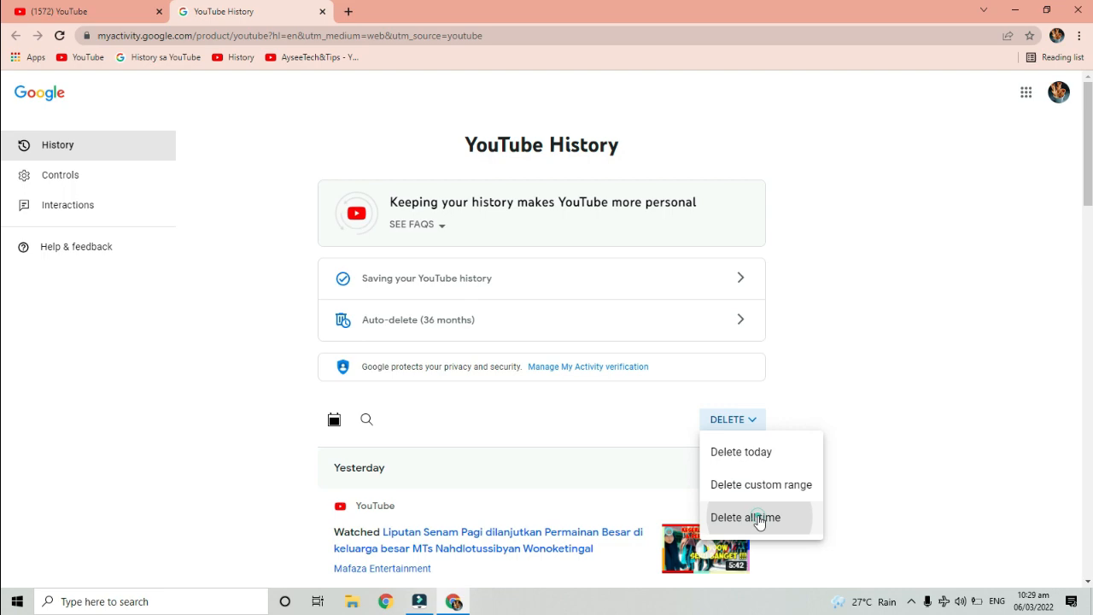
click(745, 516)
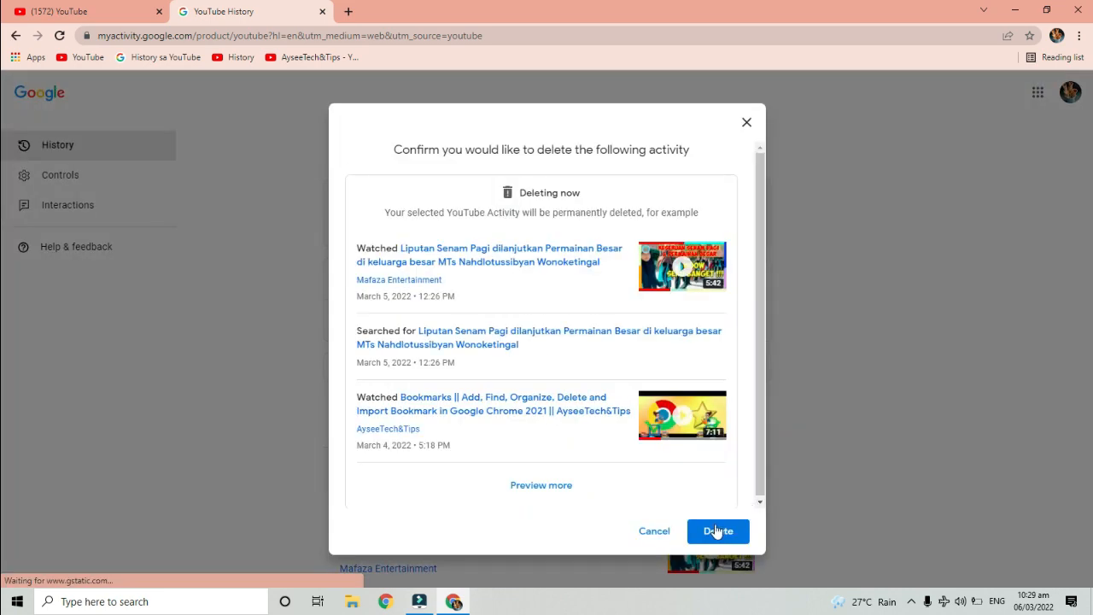
click(718, 529)
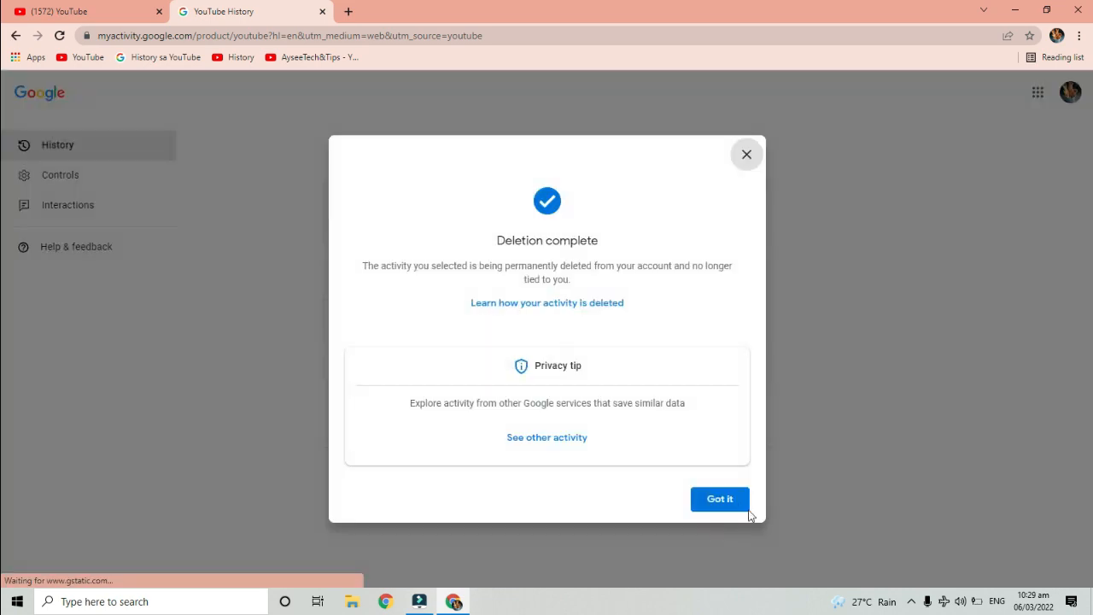
click(719, 499)
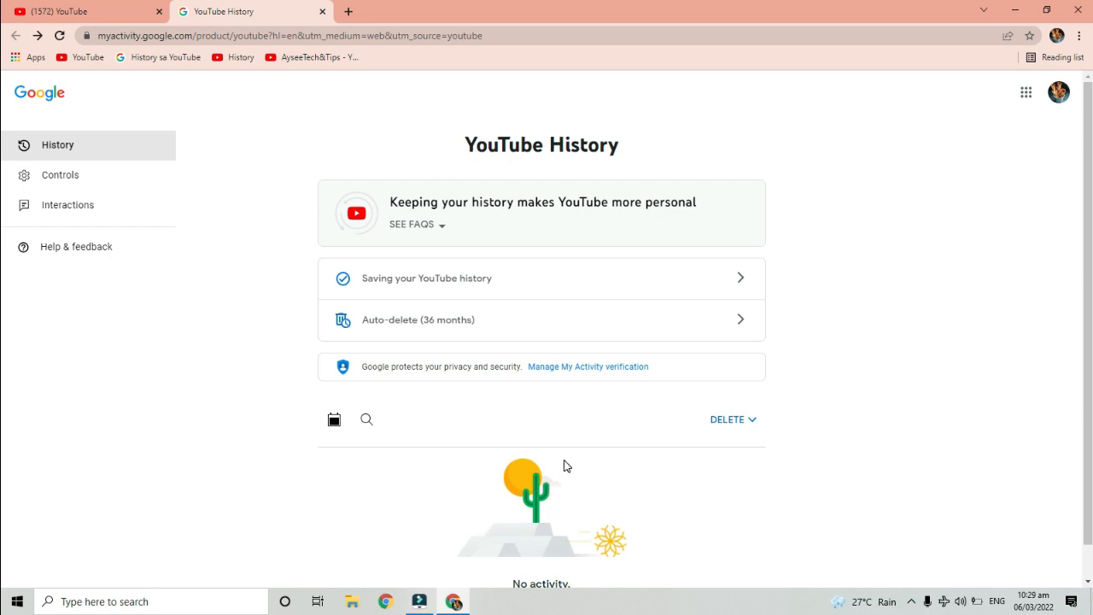
scroll(down, 3)
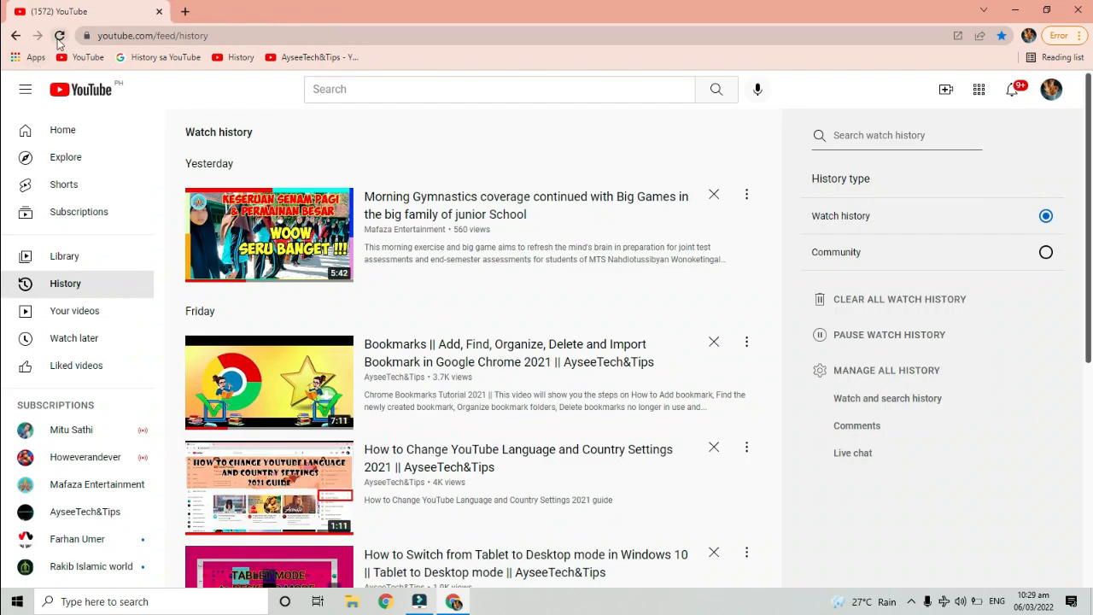
Reload the watch history to show no videos, then move to the other Chrome window.
click(60, 34)
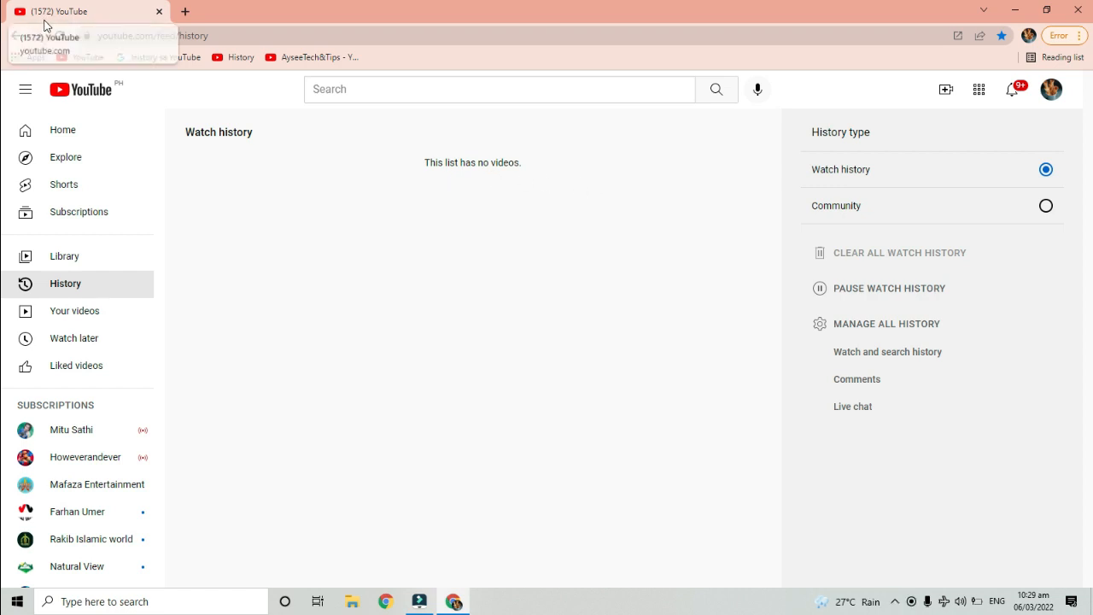
click(184, 11)
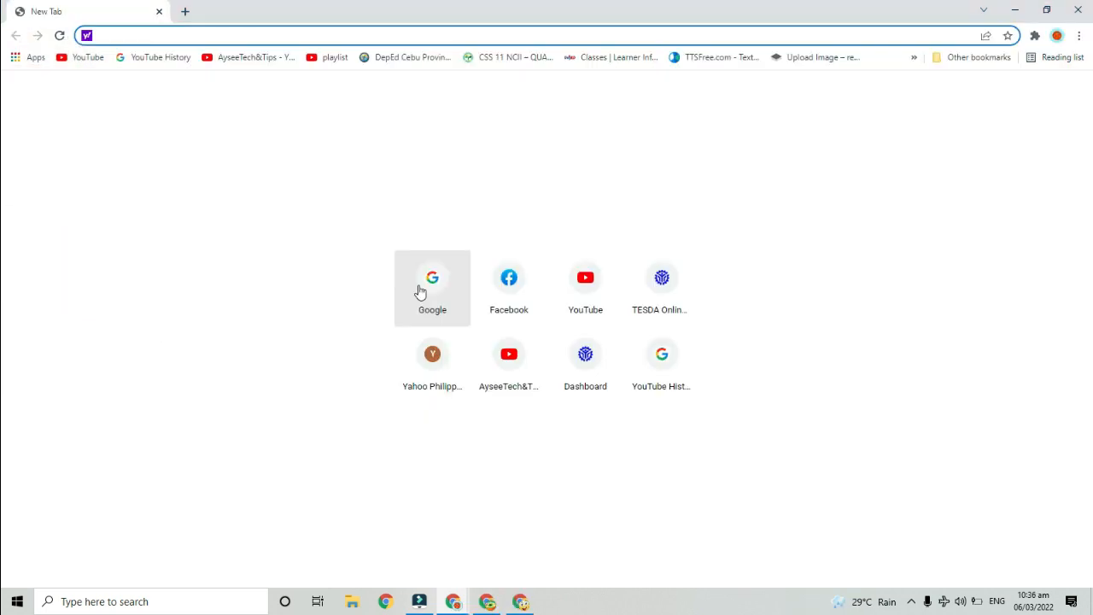
Search Google for 'how to delete numbers in youtube tab' and pick the AddictiveTips result.
click(432, 287)
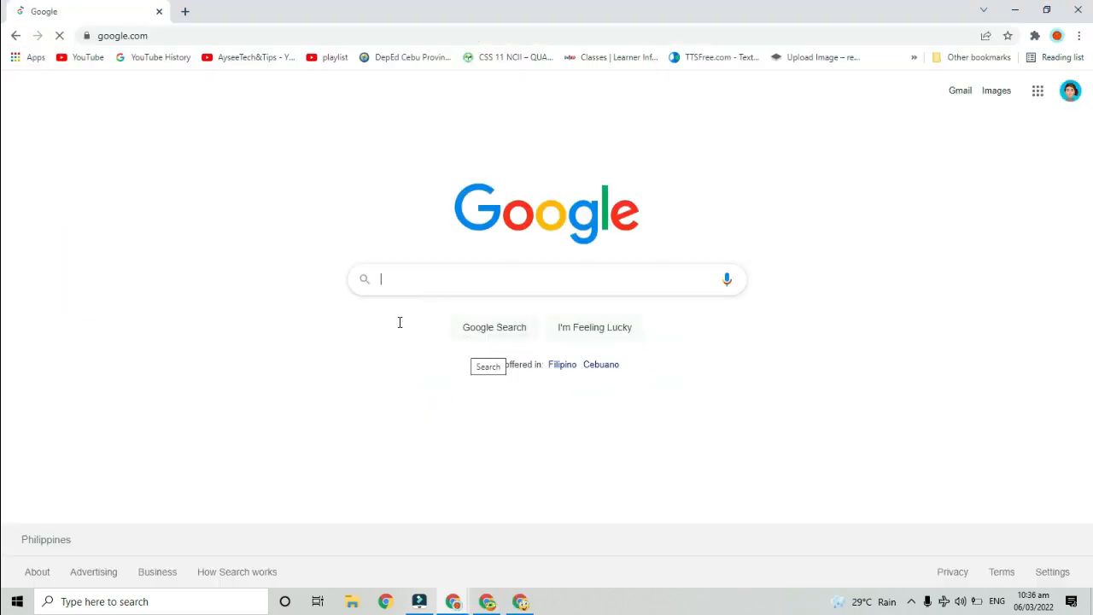
text(hd)
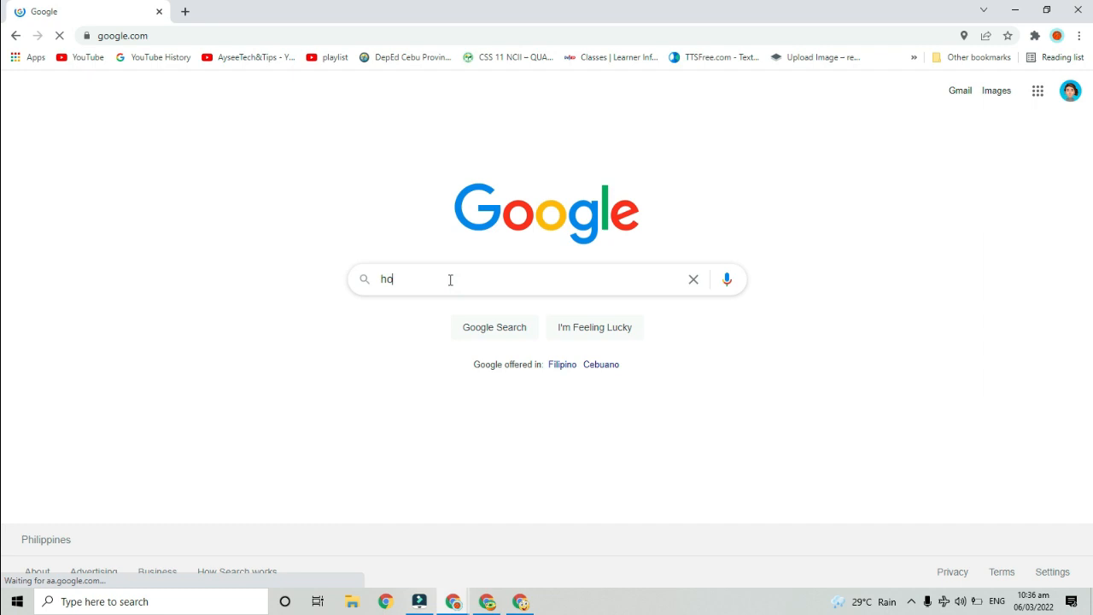
text(ow to delete numbers in youtube tab)
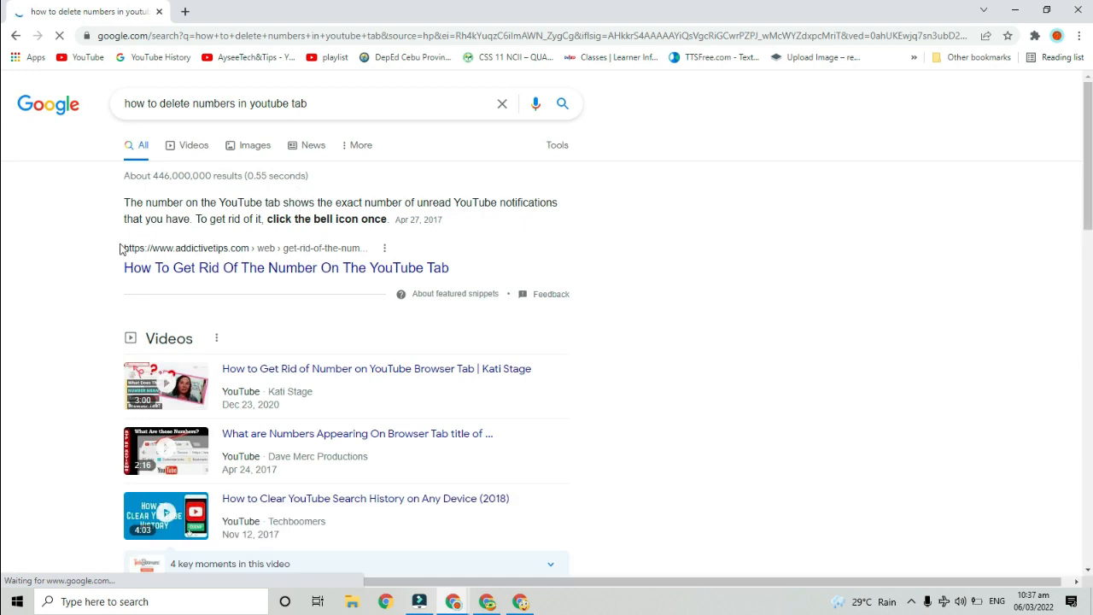
click(287, 267)
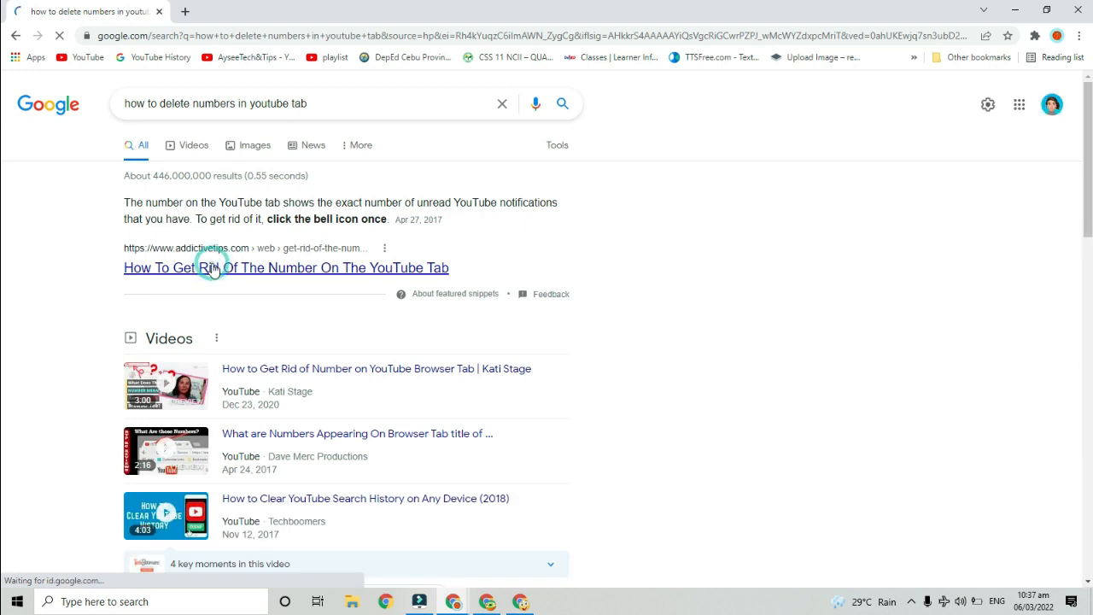
Load the AddictiveTips article and scroll to its paragraph about clicking the bell icon.
click(287, 267)
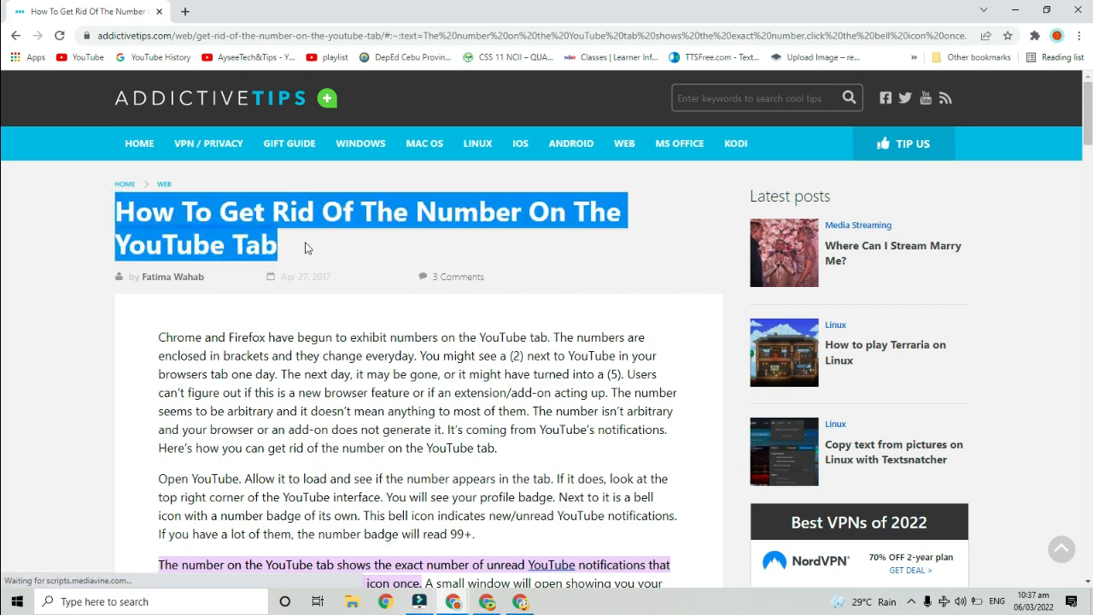
scroll(down, 3)
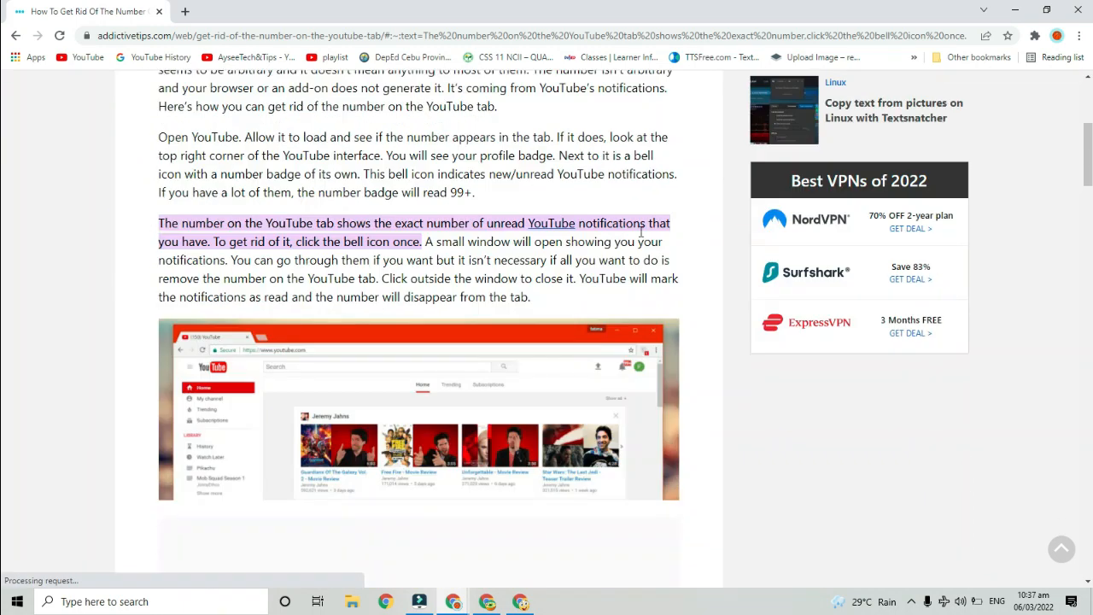
scroll(down, 3)
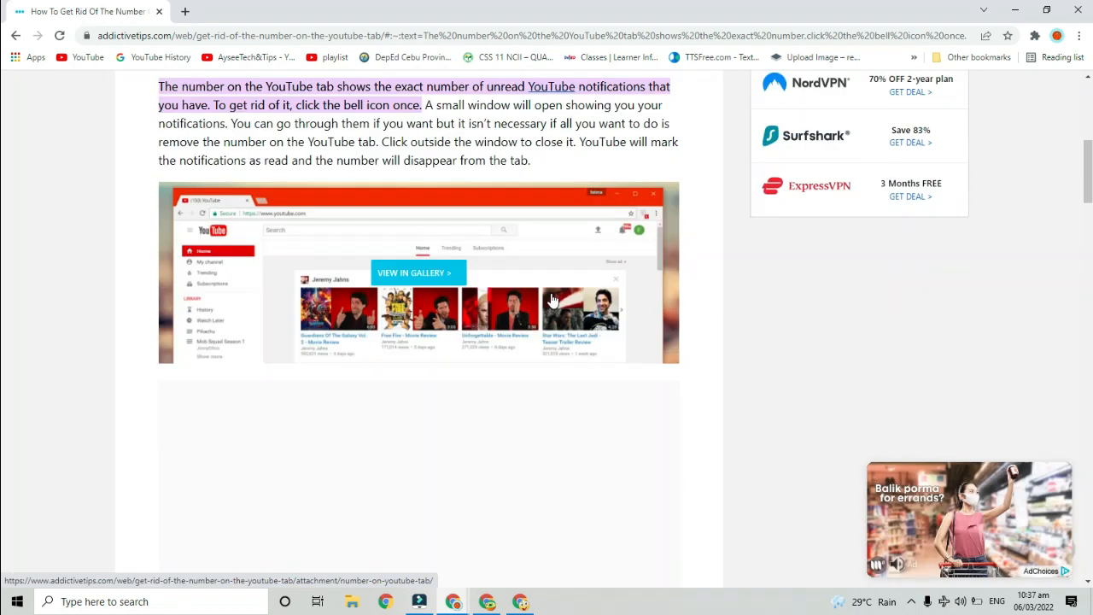
scroll(down, 3)
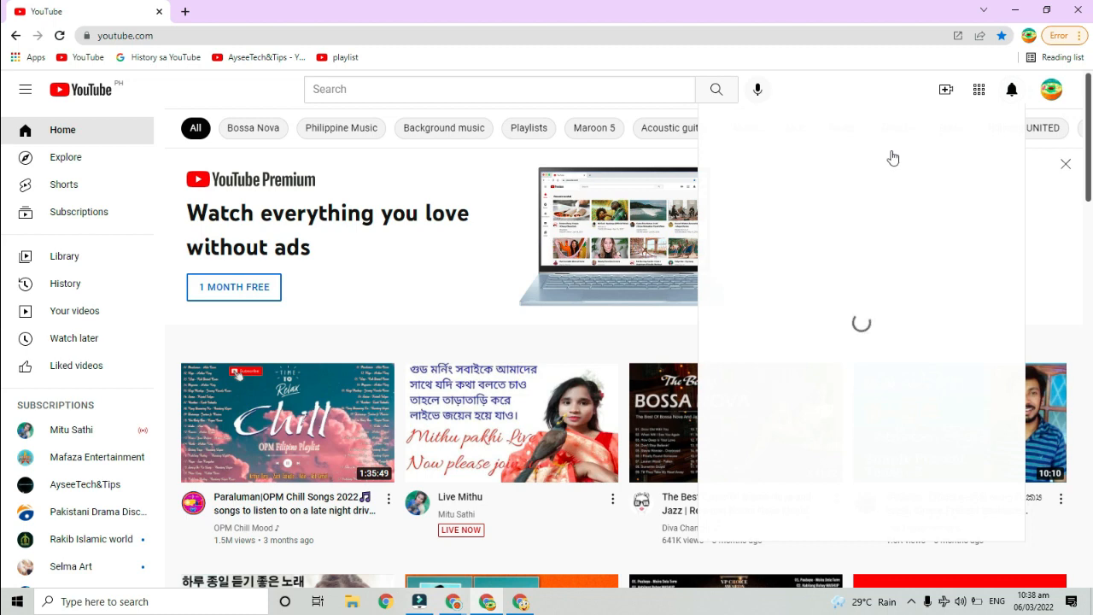
Look through the YouTube notifications panel and close it.
click(1011, 89)
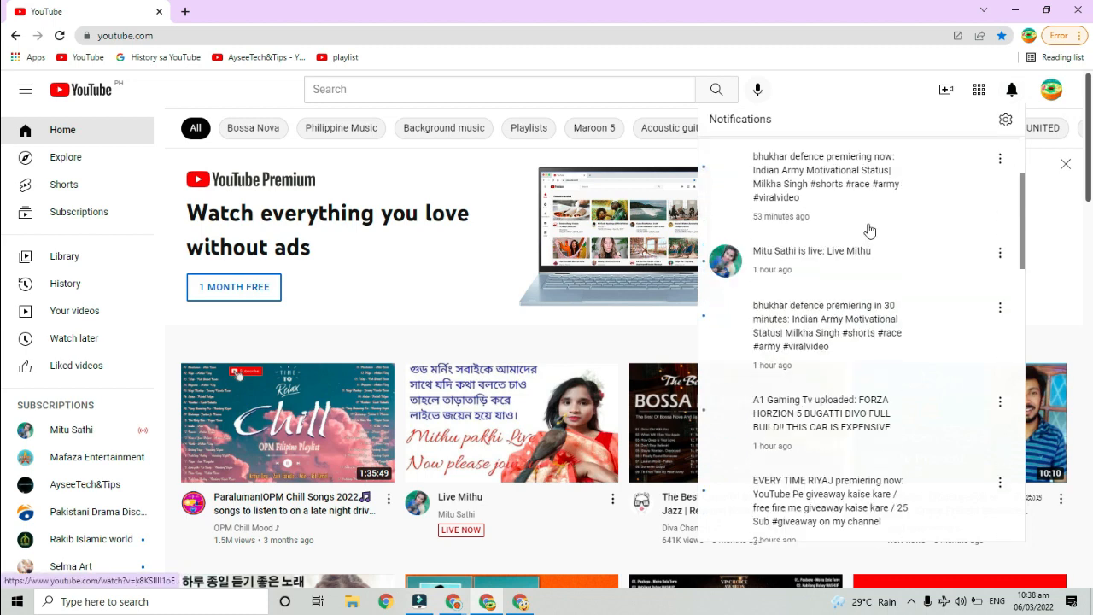
scroll(down, 3)
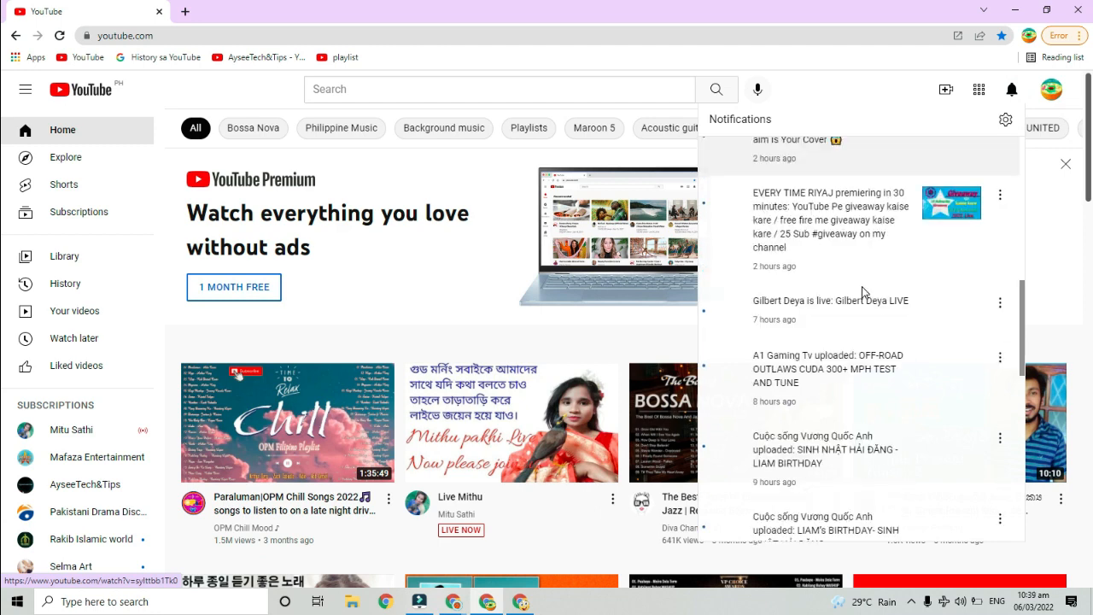
scroll(down, 3)
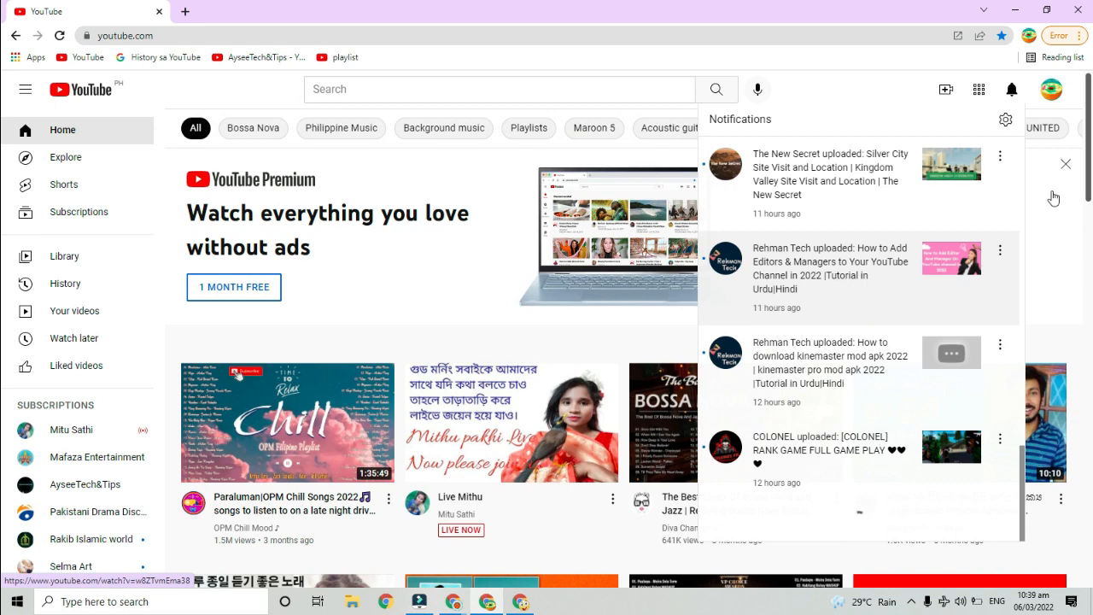
click(1066, 164)
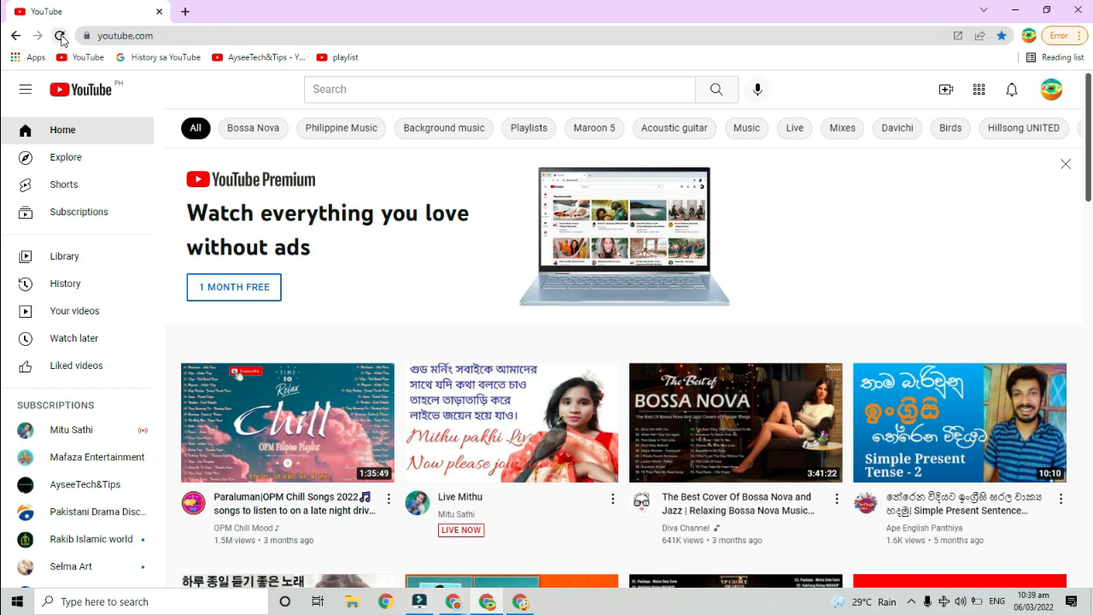
Reload YouTube, view notifications again, and reload so the tab title shows the 172 count.
click(62, 36)
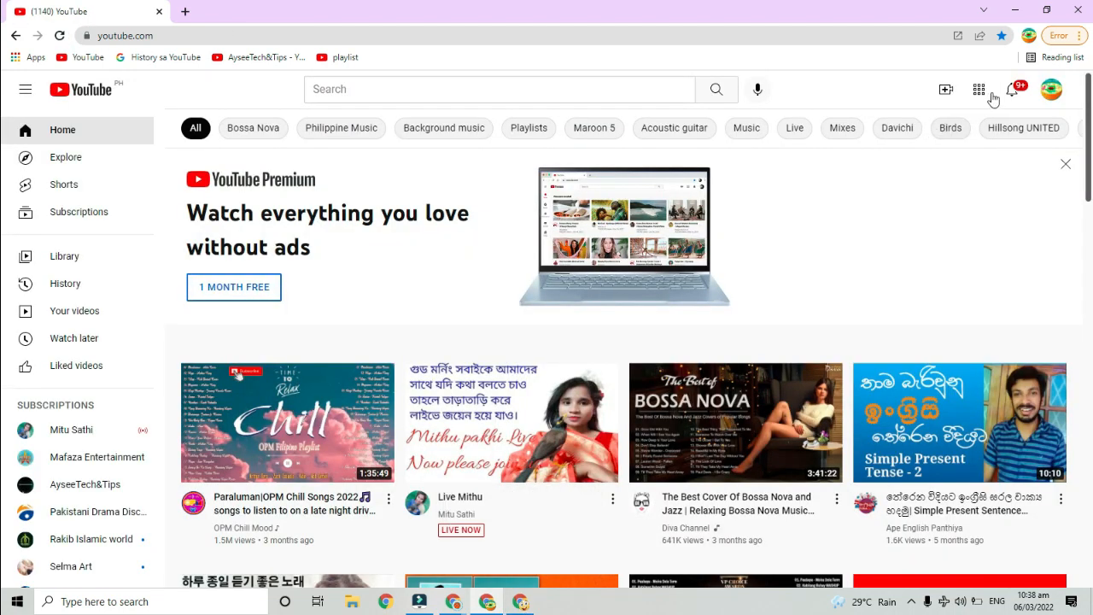
mouse_move(1013, 94)
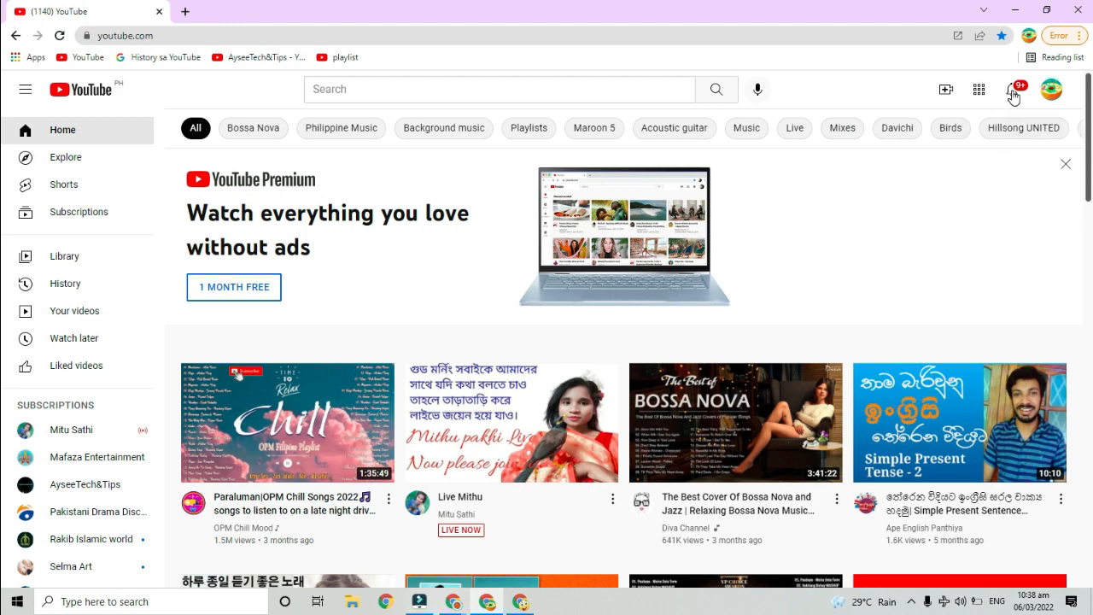
click(1013, 89)
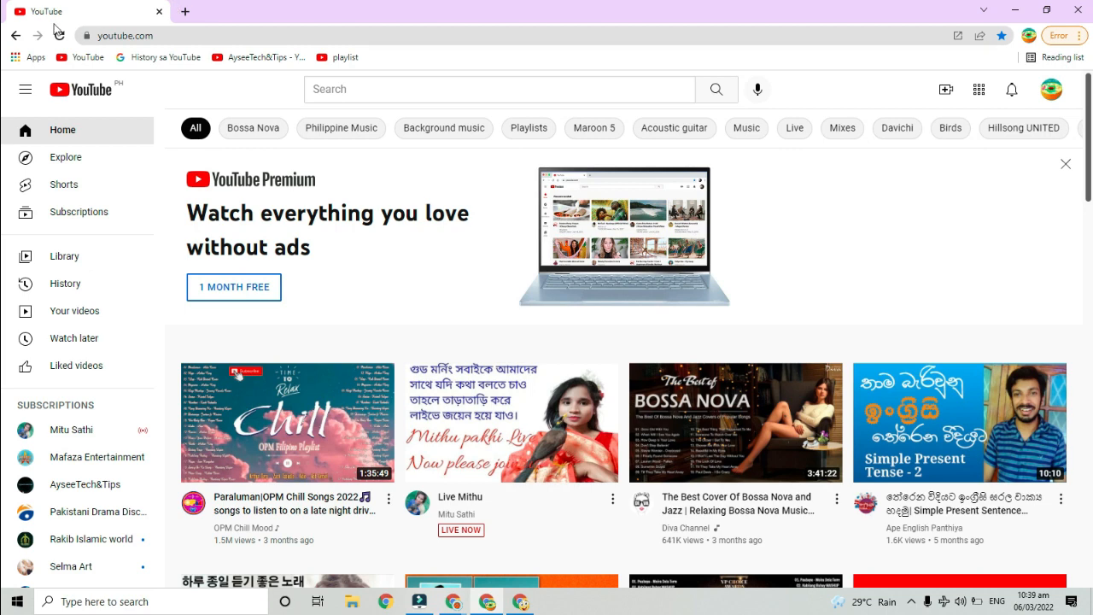
click(60, 34)
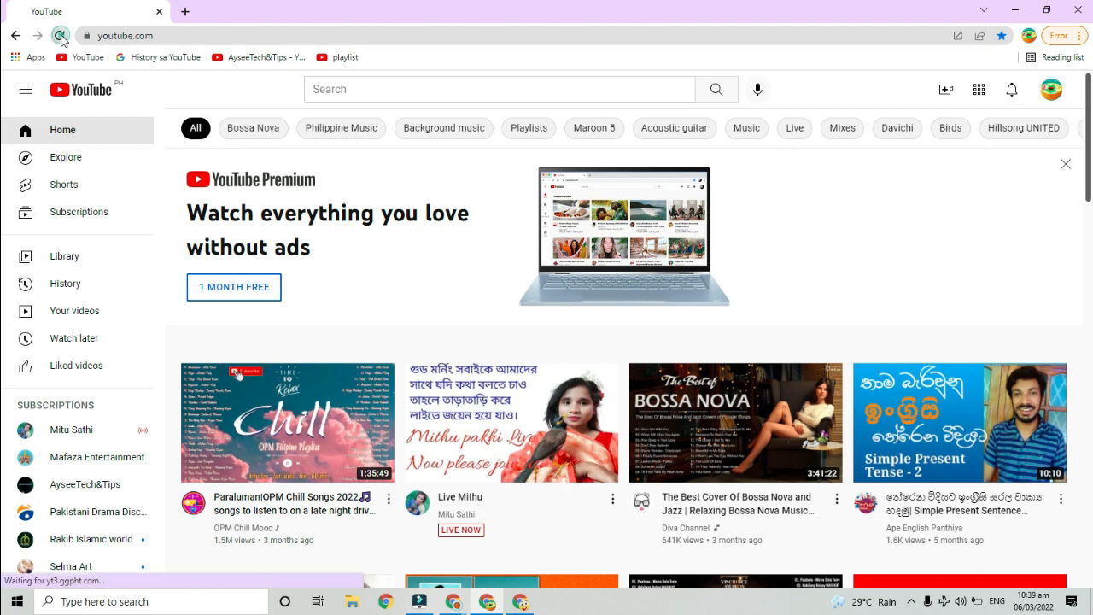
click(61, 34)
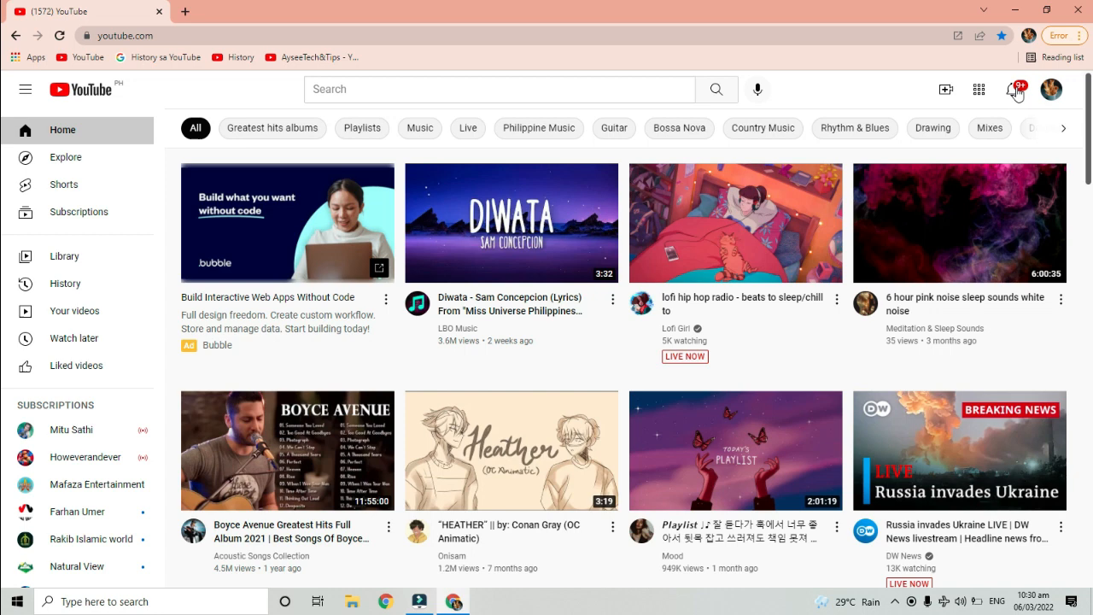
View the notifications panel and go to its gear icon for notification settings.
click(1011, 89)
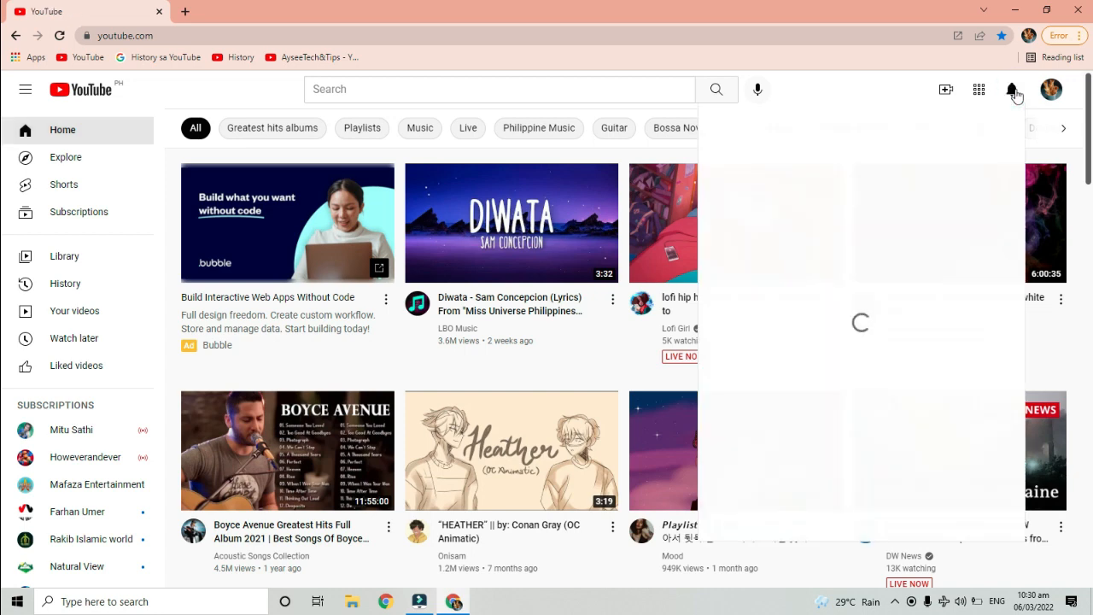
click(1012, 89)
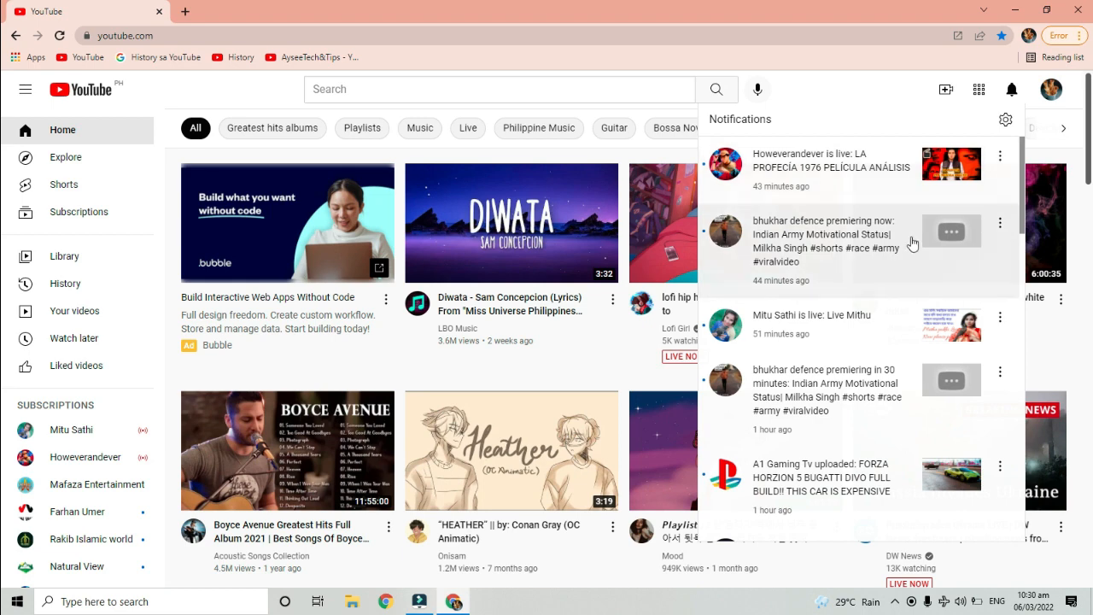
scroll(down, 3)
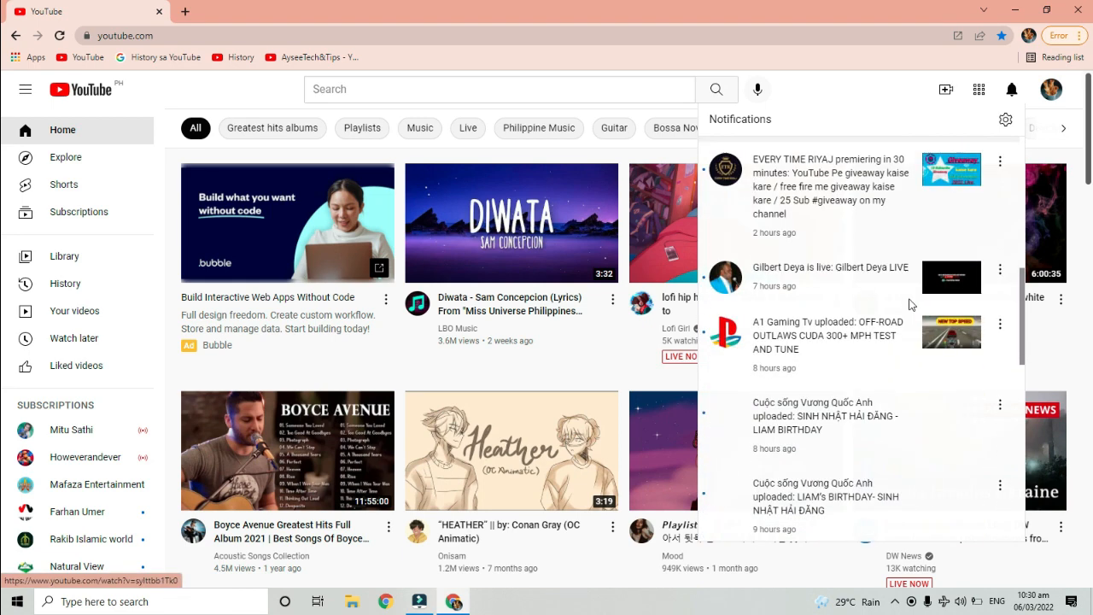
scroll(down, 3)
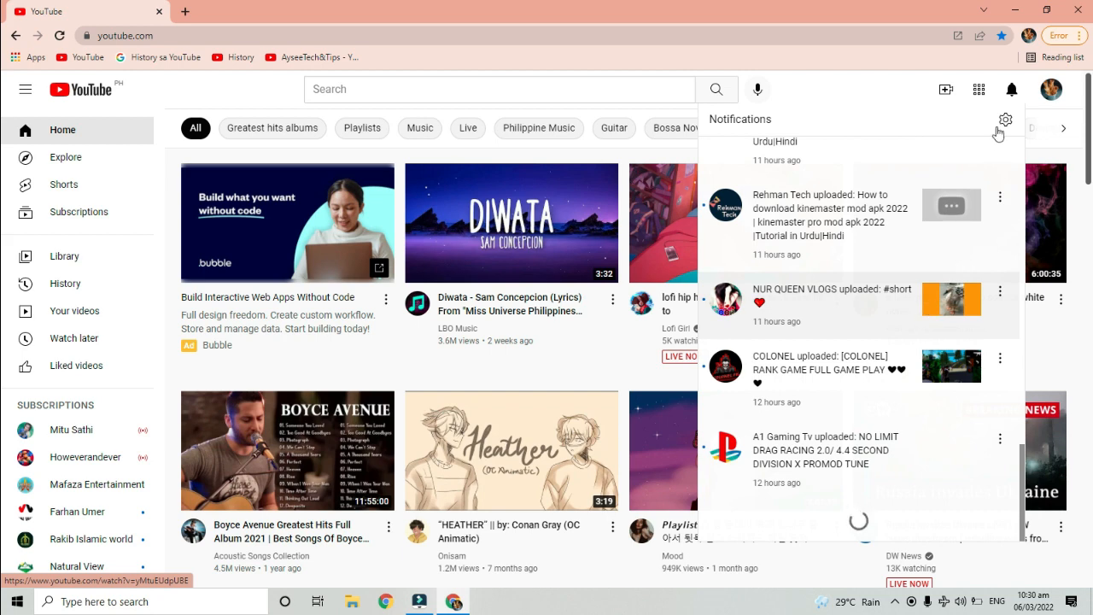
click(1005, 120)
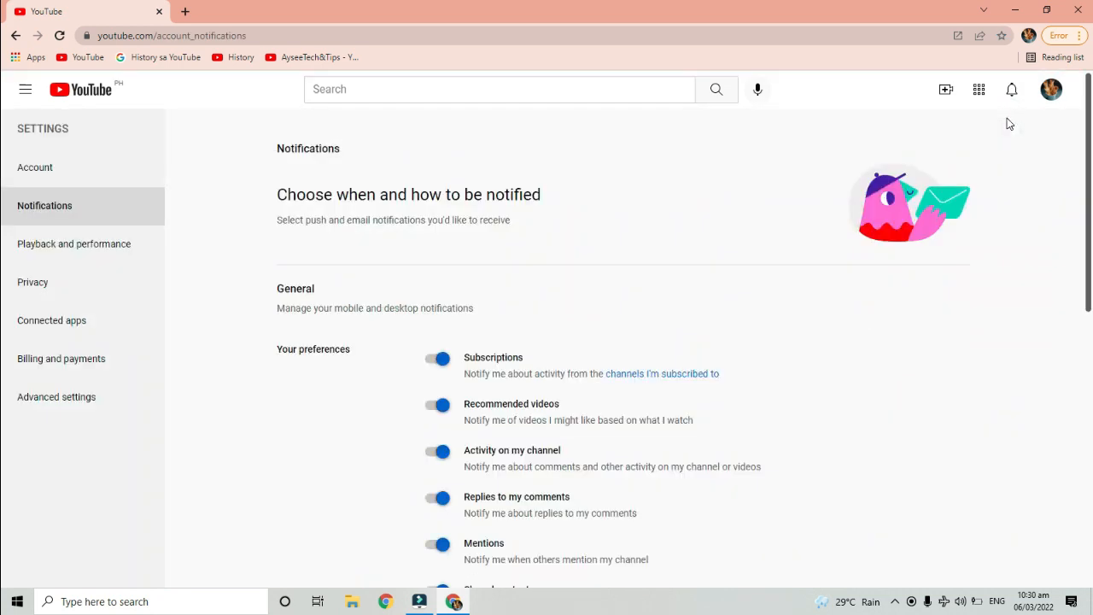
Switch off the Subscriptions, Recommended videos and Mentions notification toggles.
scroll(down, 3)
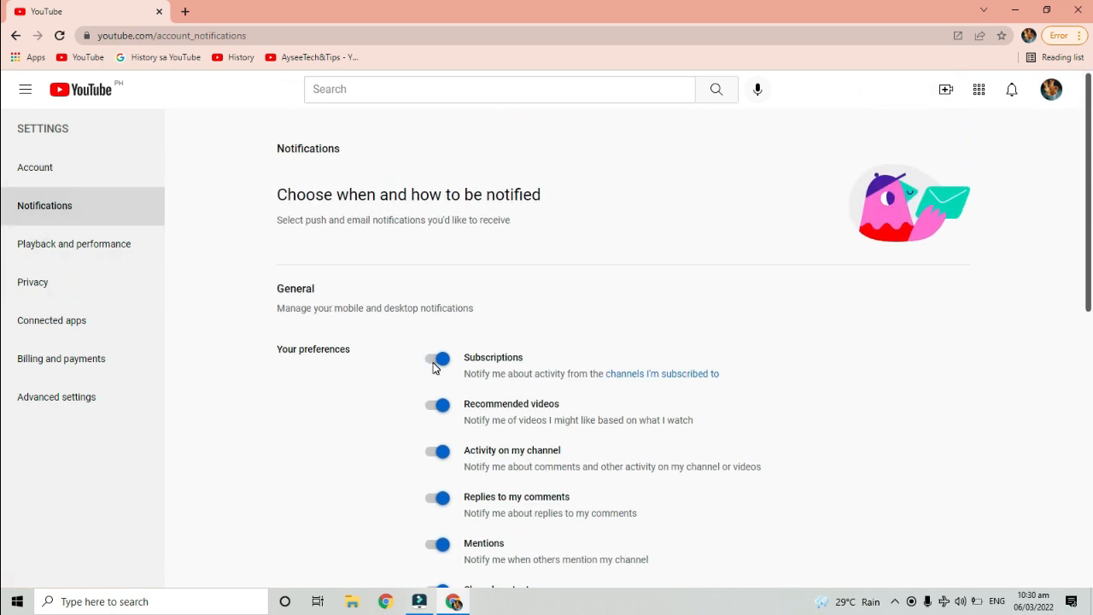
click(438, 359)
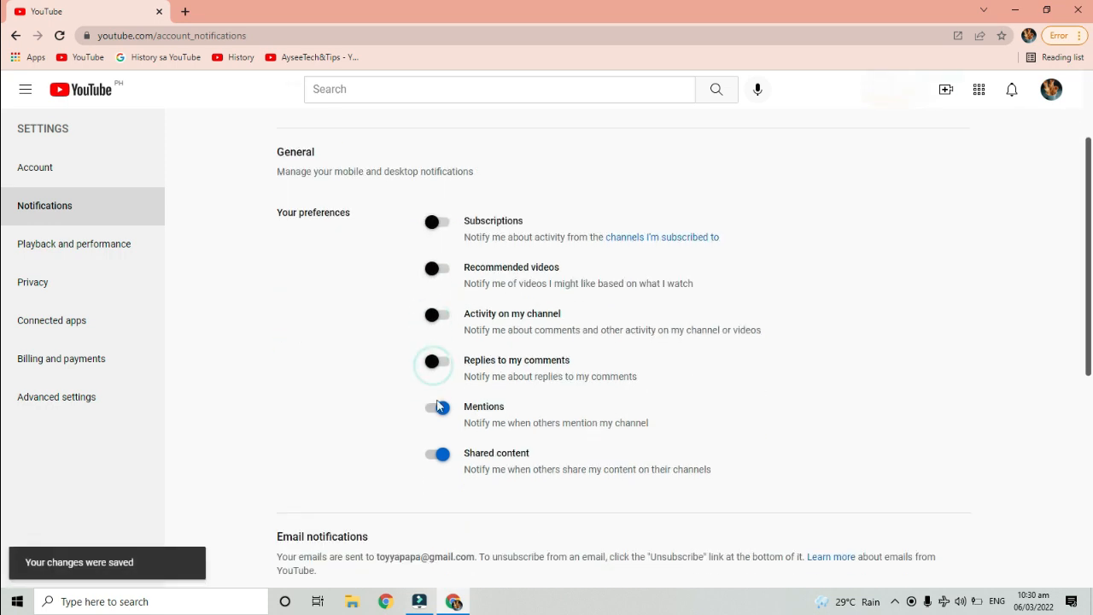
click(437, 454)
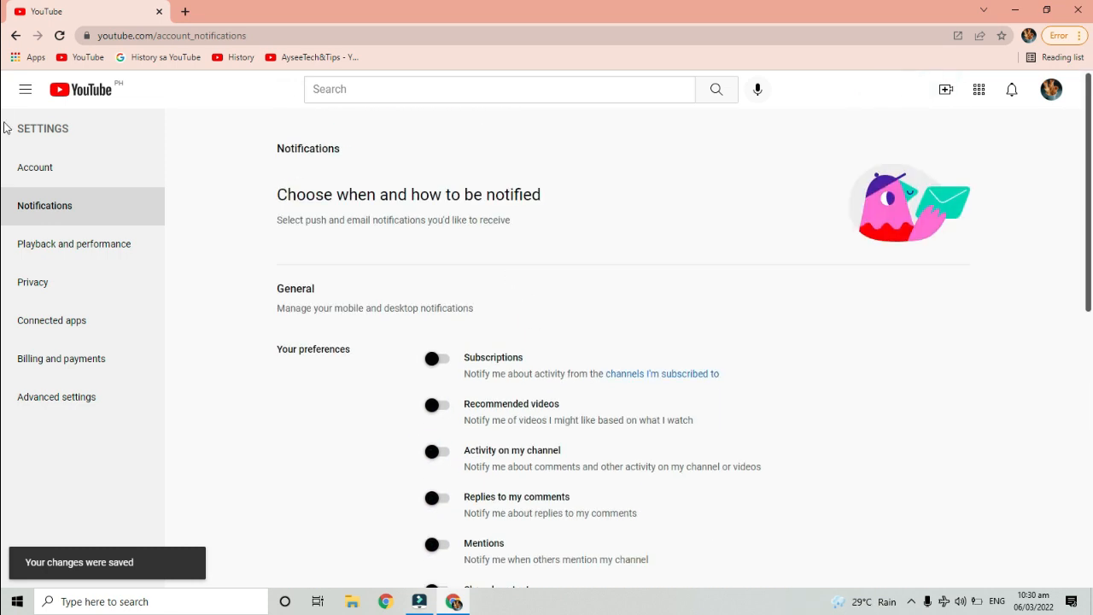
Return to the YouTube home page via the logo and close the window.
click(78, 89)
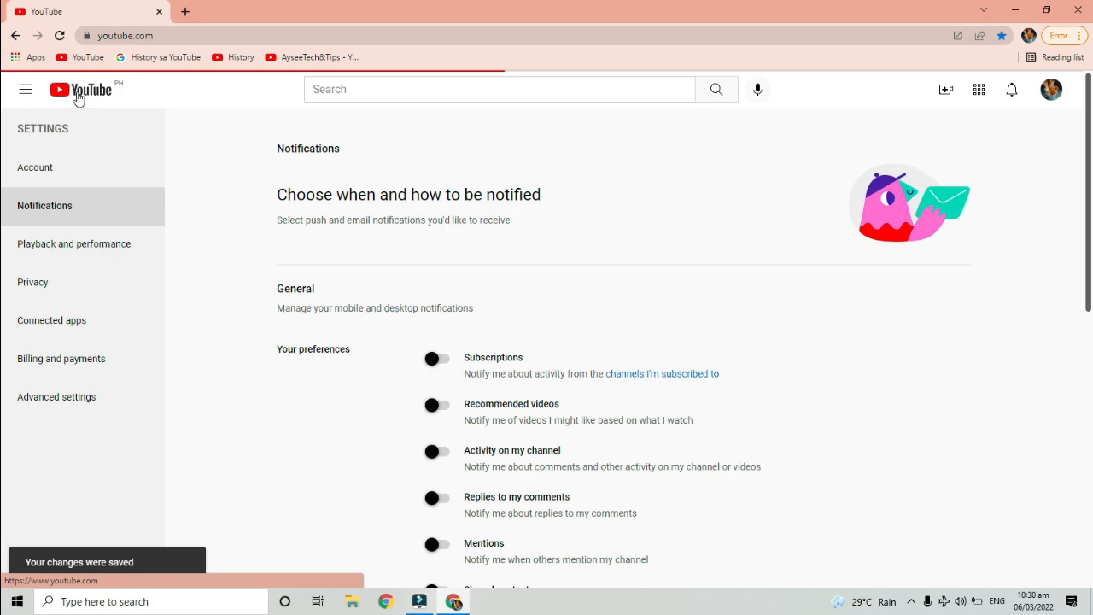
click(82, 89)
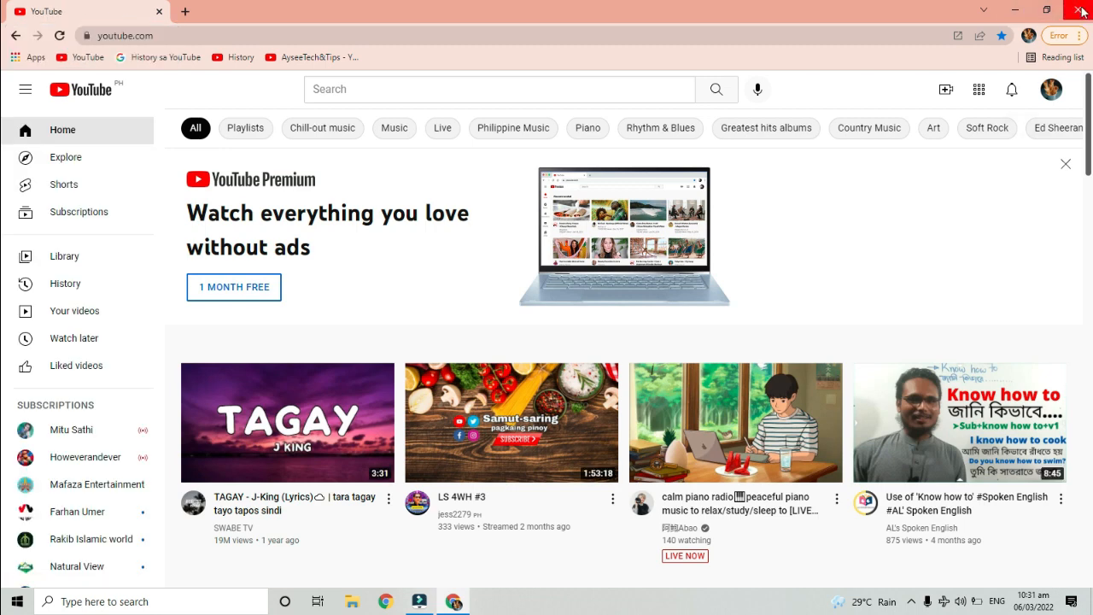
click(1083, 11)
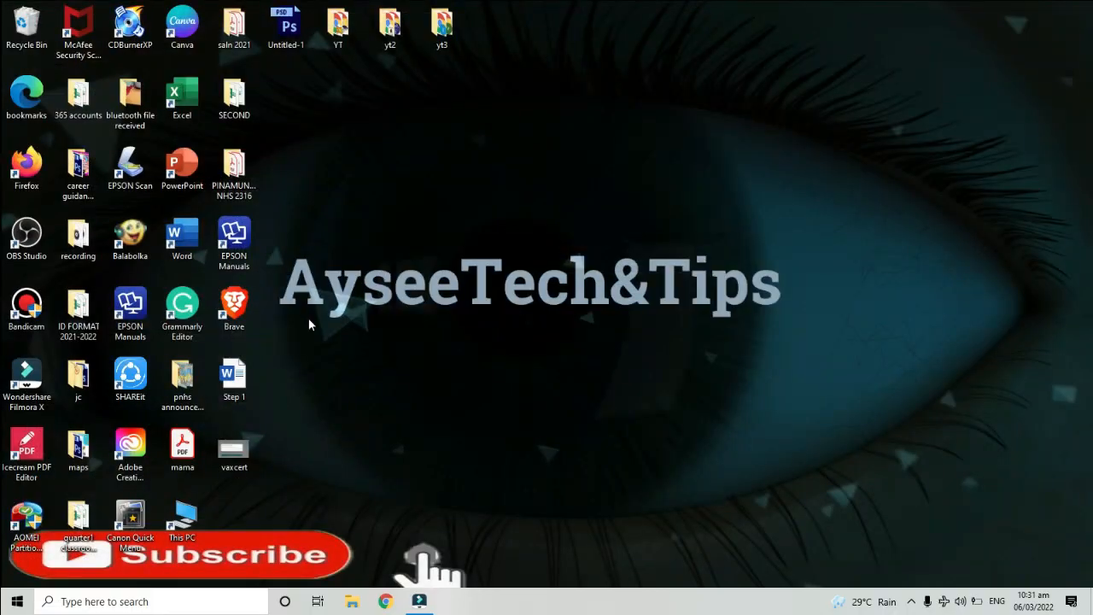